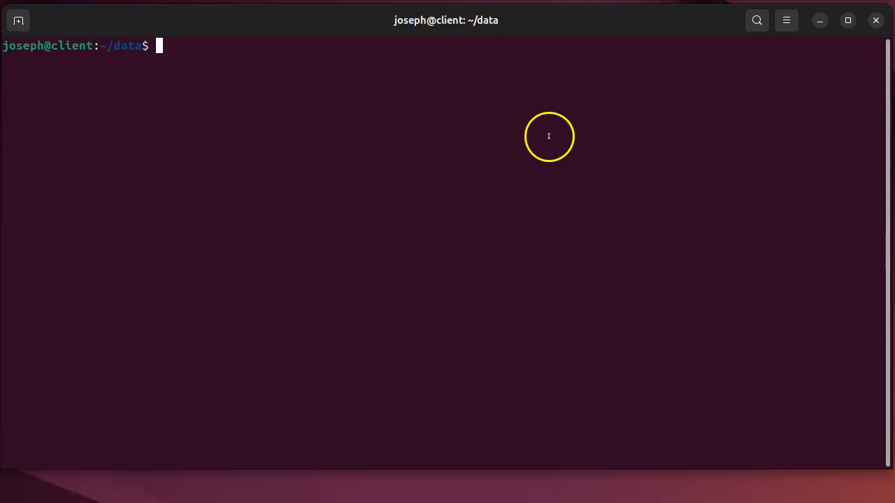
# Step: List the data folder, find compress missing, and install the ncompress package
pyautogui.write('ls -al')
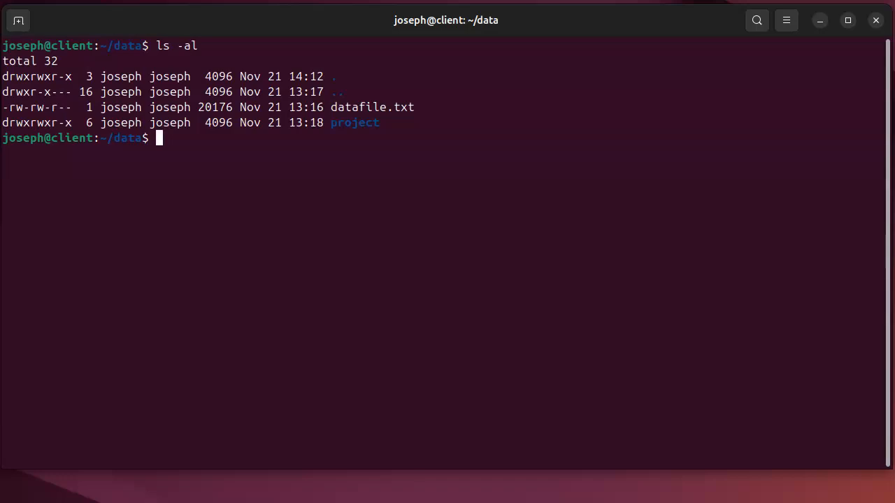
pyautogui.write('compress')
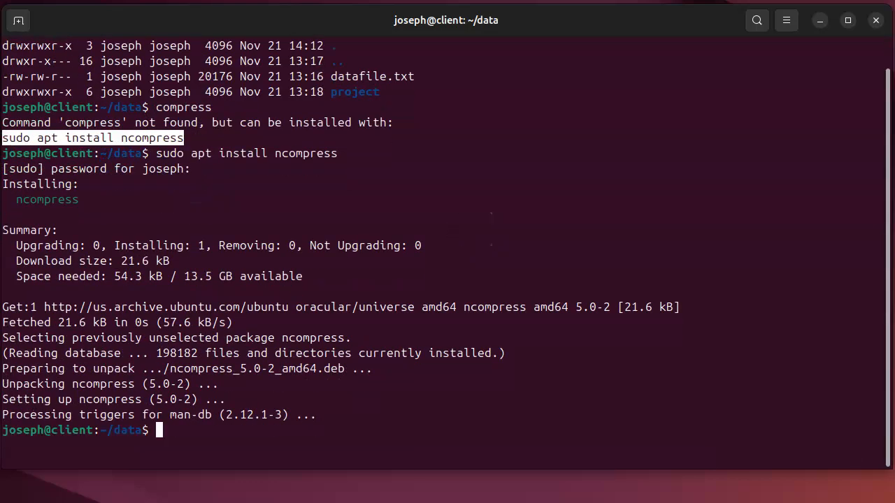
# Step: Clear the screen and compress datafile.txt into datafile.txt.Z, shrinking 20176 to 3496 bytes
pyautogui.write('clear')
pyautogui.write('ls -al')
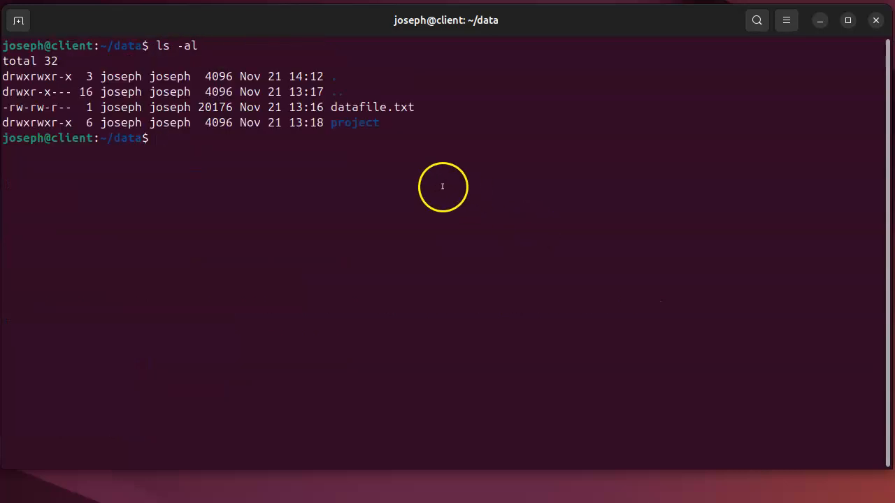
pyautogui.doubleClick(364, 107)
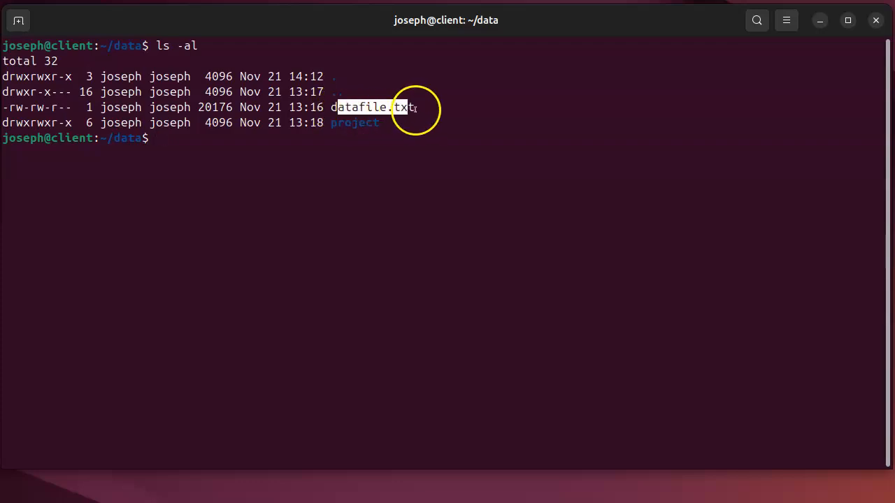
pyautogui.write('compres')
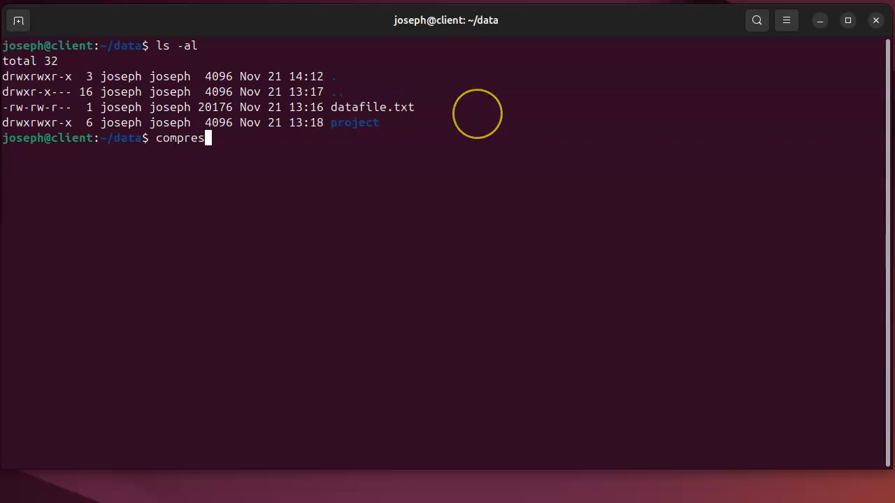
pyautogui.write('s datafile.txt')
pyautogui.write('ls -al')
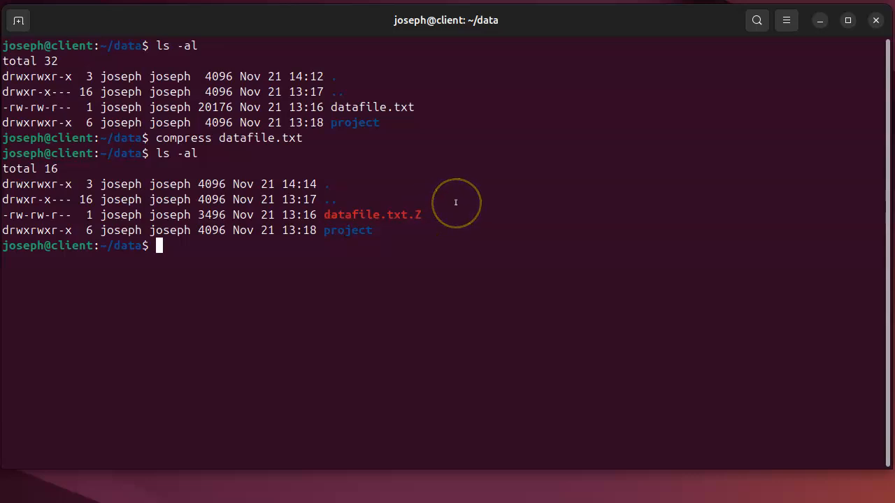
# Step: Uncompress datafile.txt.Z to restore datafile.txt at 20176 bytes
pyautogui.write('uncomp')
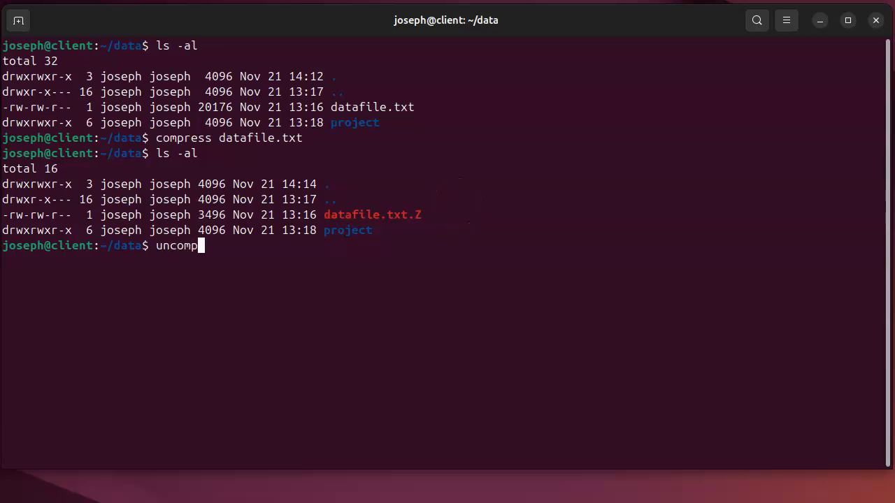
pyautogui.write('ress')
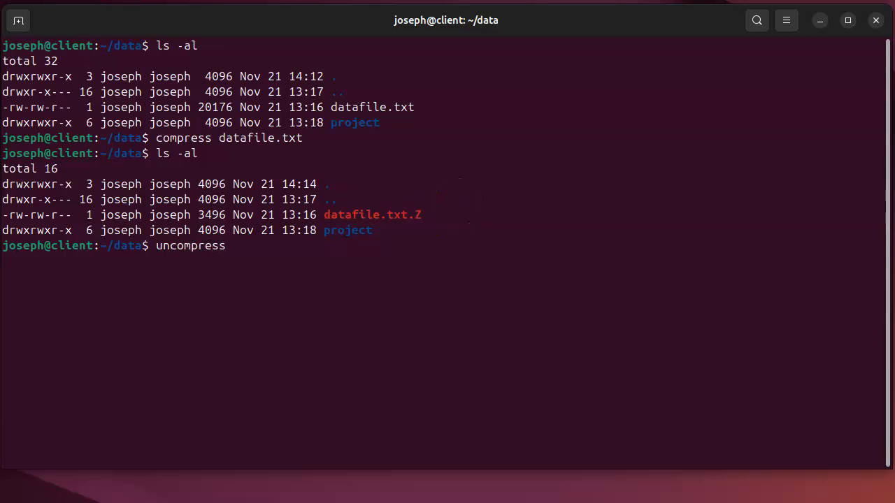
pyautogui.write('datafile.txt.Z')
pyautogui.write('ls -al')
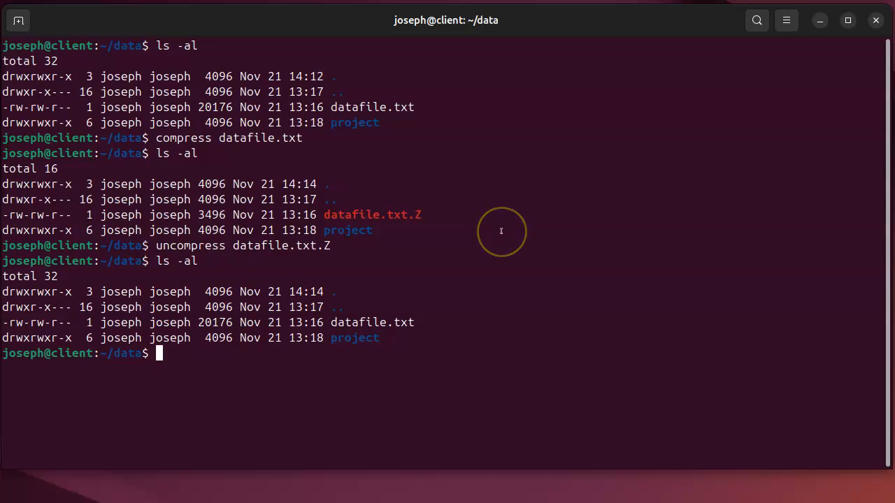
# Step: Archive project/ into project.tar.Z with tar cvfZ and list the 1928-byte result
pyautogui.write('tar')
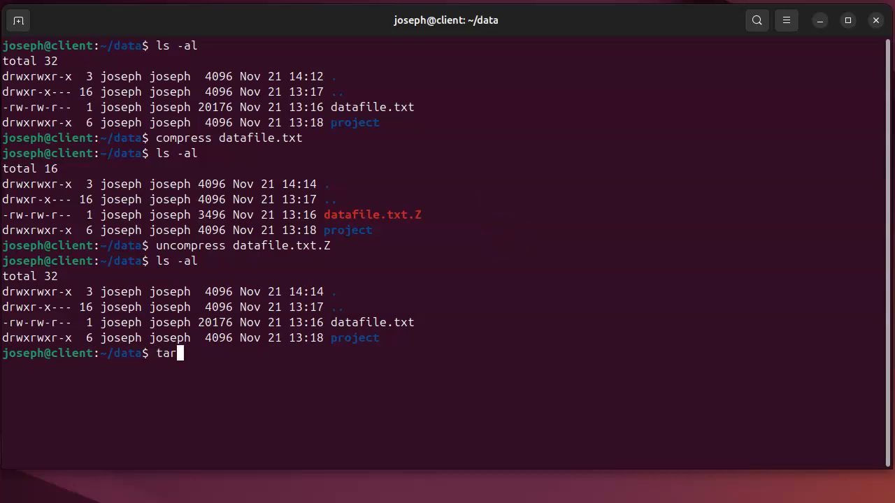
pyautogui.write('" "')
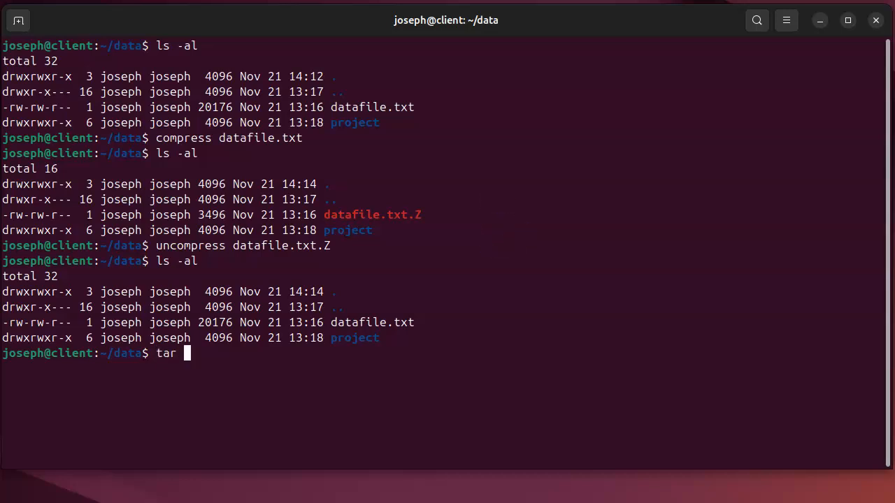
pyautogui.write('cv')
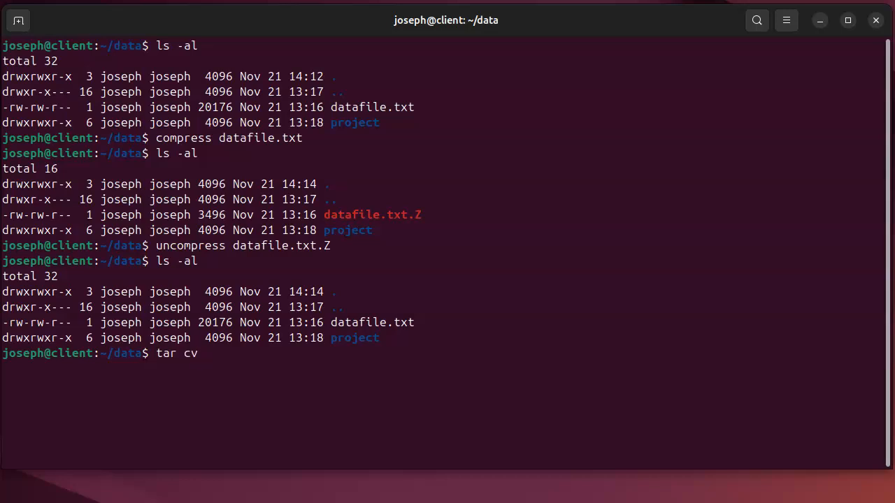
pyautogui.write('f')
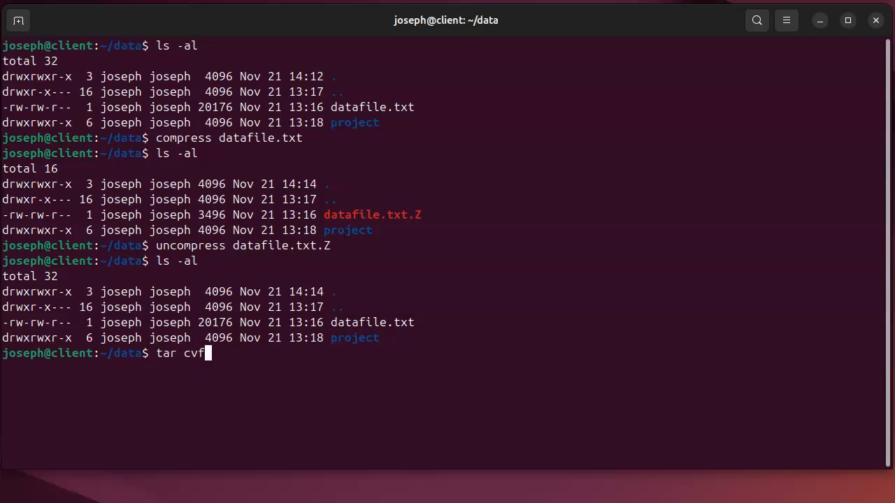
pyautogui.write('Z')
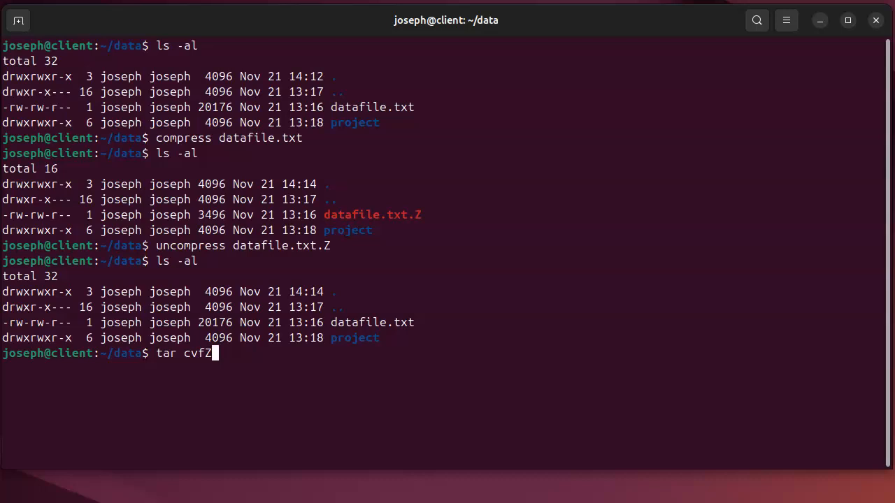
pyautogui.write('data')
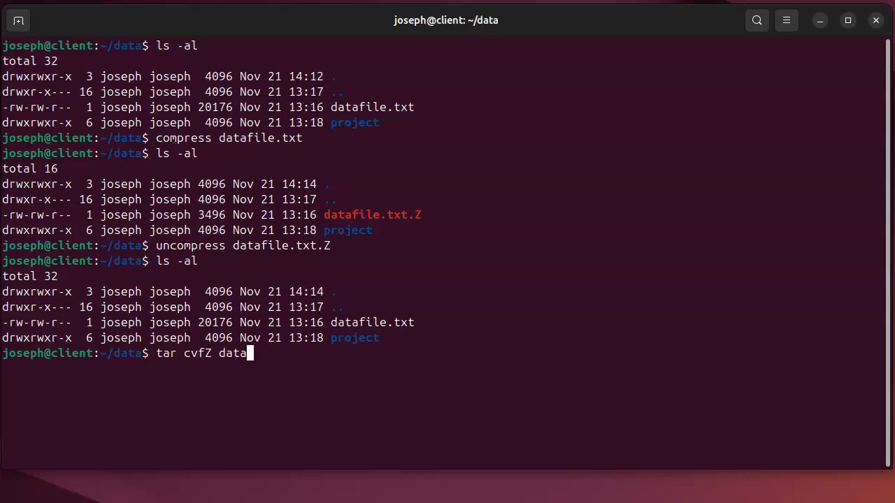
pyautogui.press('BackSpace')
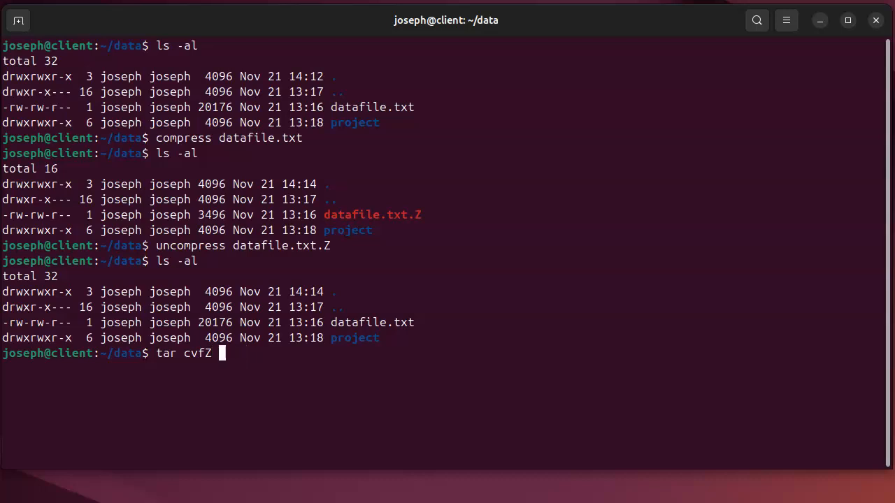
pyautogui.write('project.t')
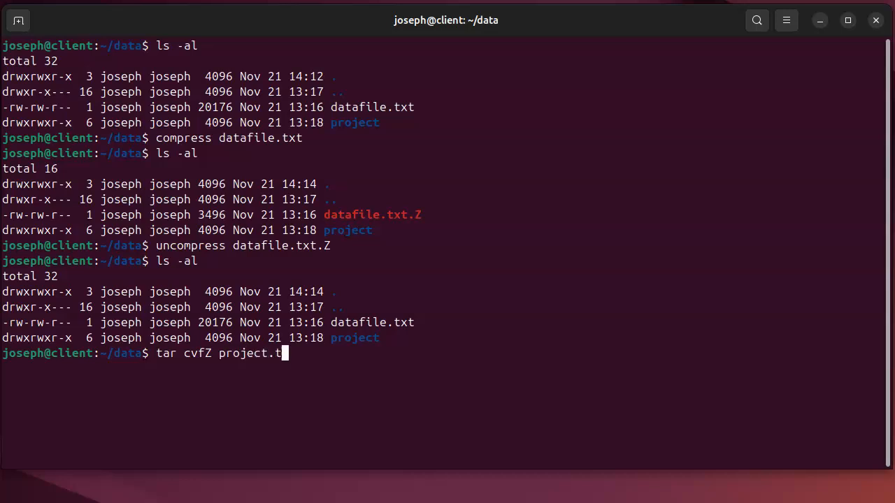
pyautogui.write('ar.Z')
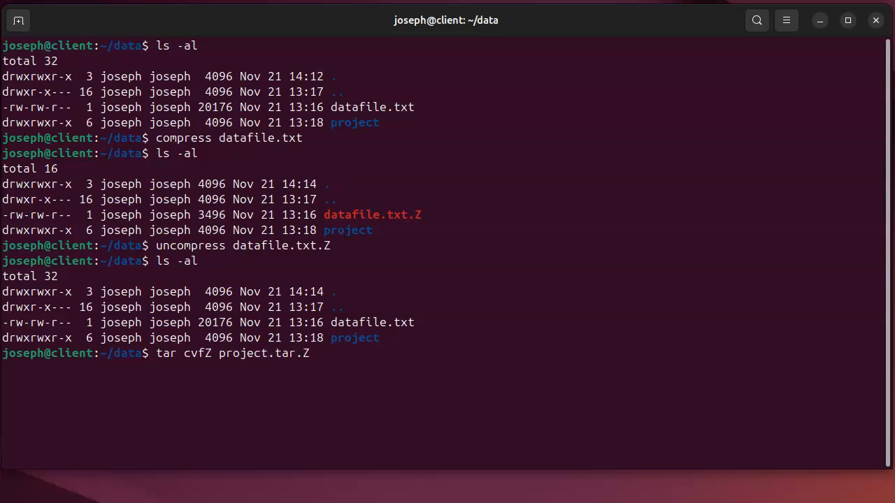
pyautogui.write('project/')
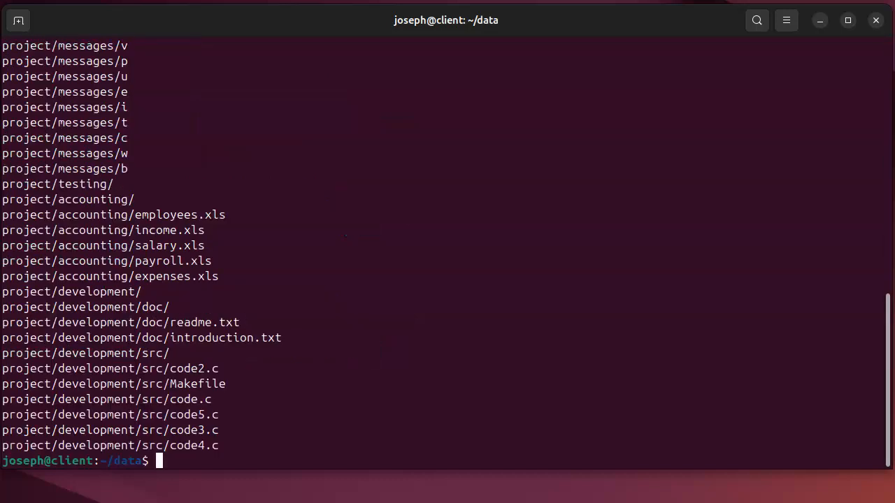
pyautogui.write('ls -al')
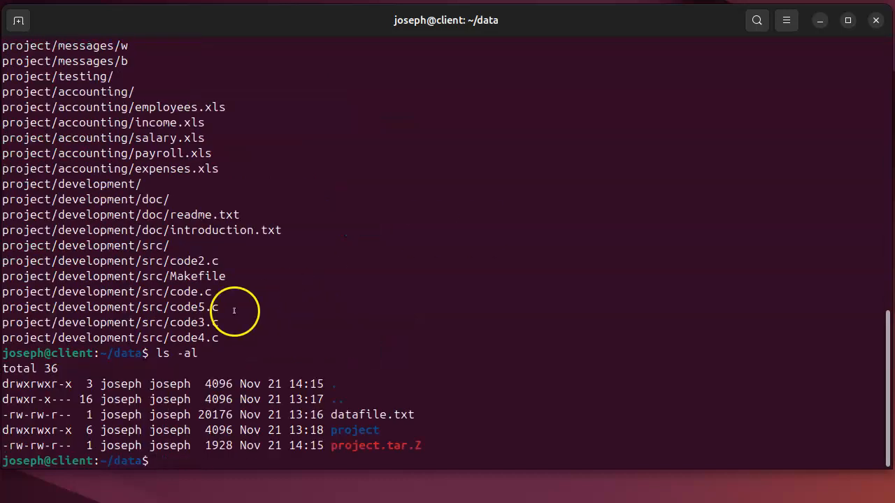
pyautogui.doubleClick(375, 445)
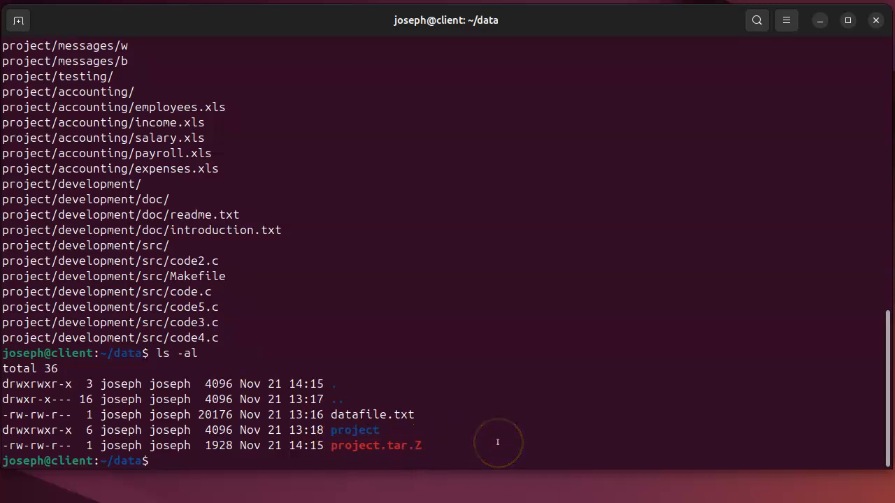
# Step: Extract project.tar.Z with tar xvfZ, listing the project folder's files and subfolders
pyautogui.write('tar')
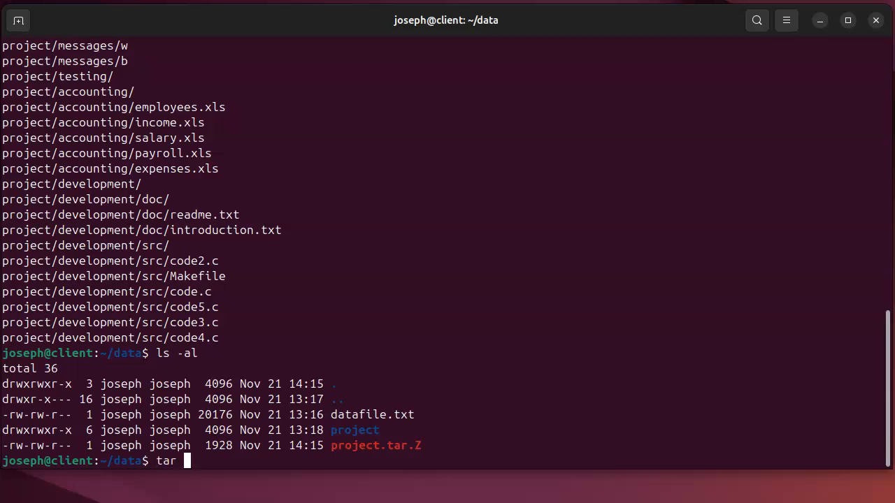
pyautogui.write('xvf')
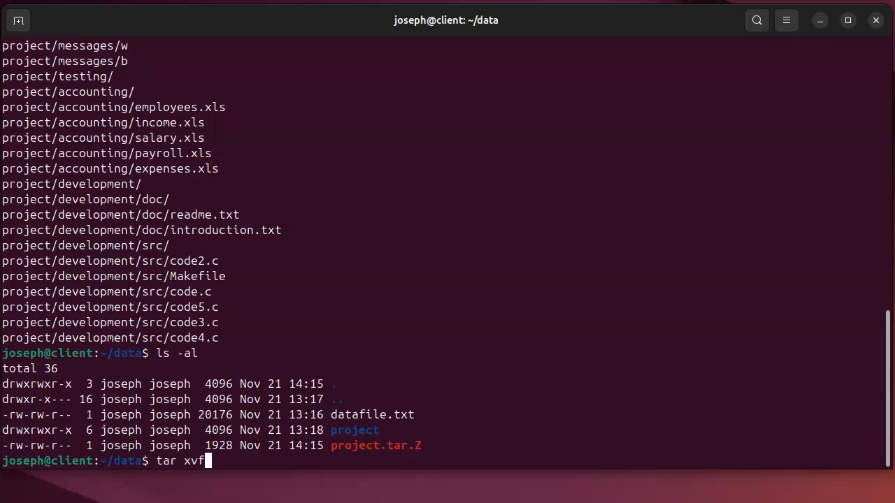
pyautogui.write('Z p')
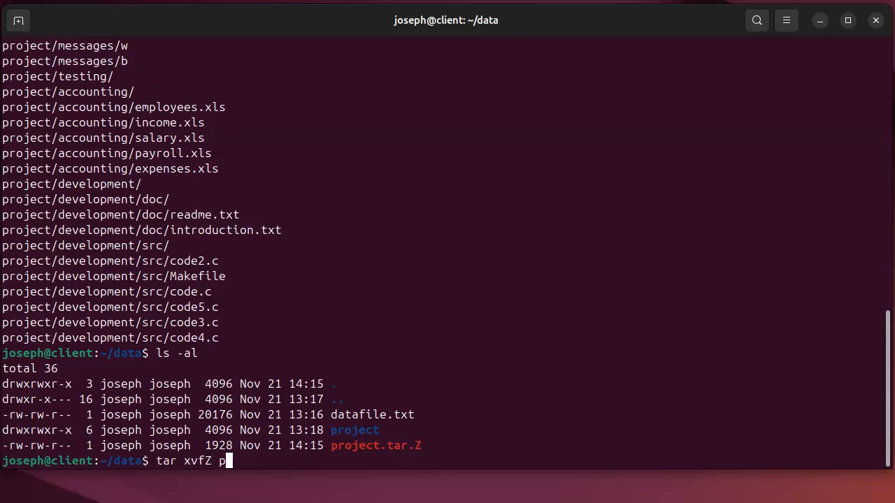
pyautogui.write('roject.tar.Z')
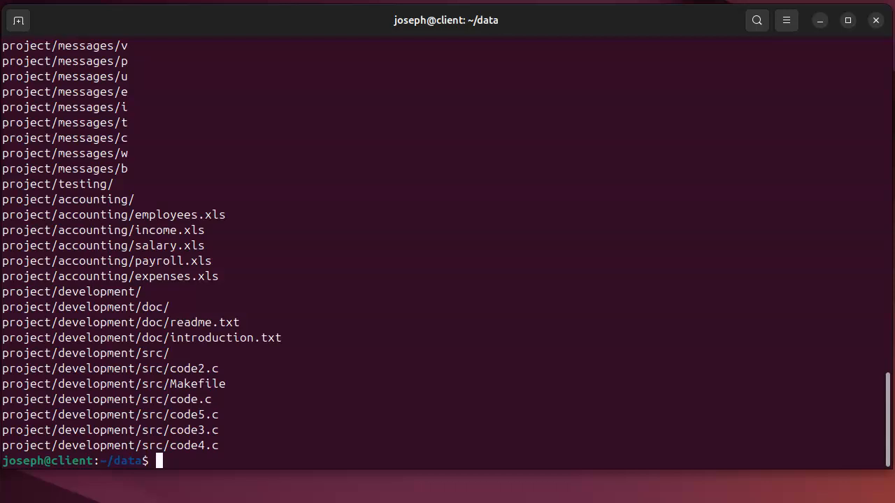
pyautogui.moveTo(415, 432)
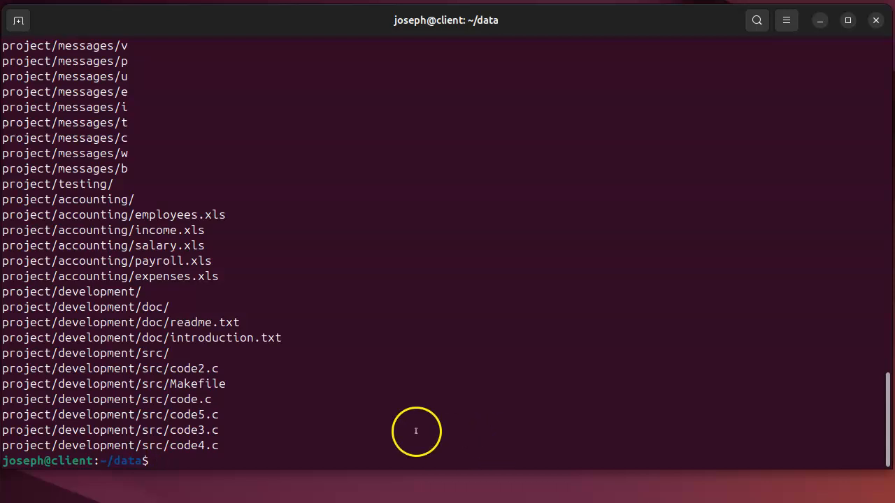